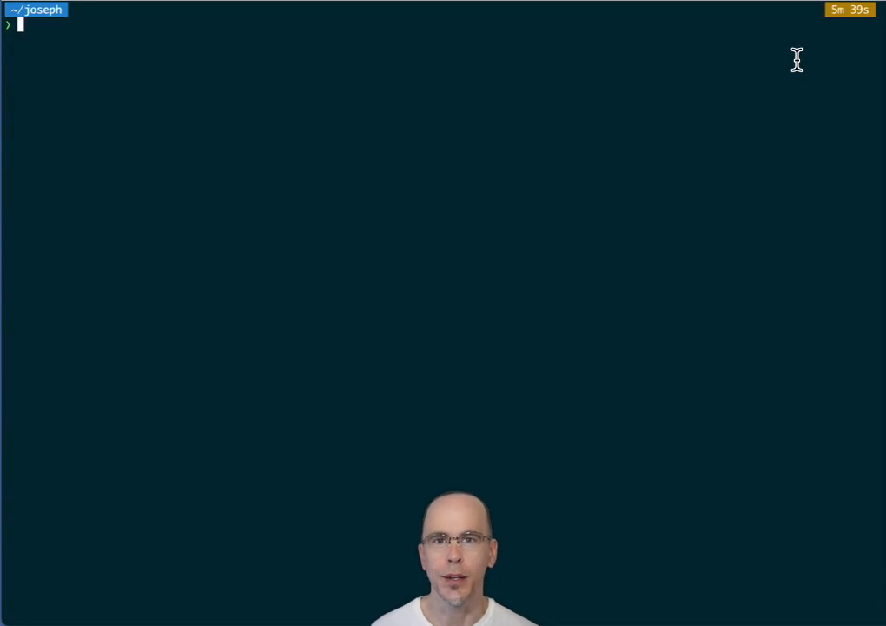
Load readings.json as a 13,030-row bibliography table and focus the issued column.
{"action": "key", "text": "Return"}
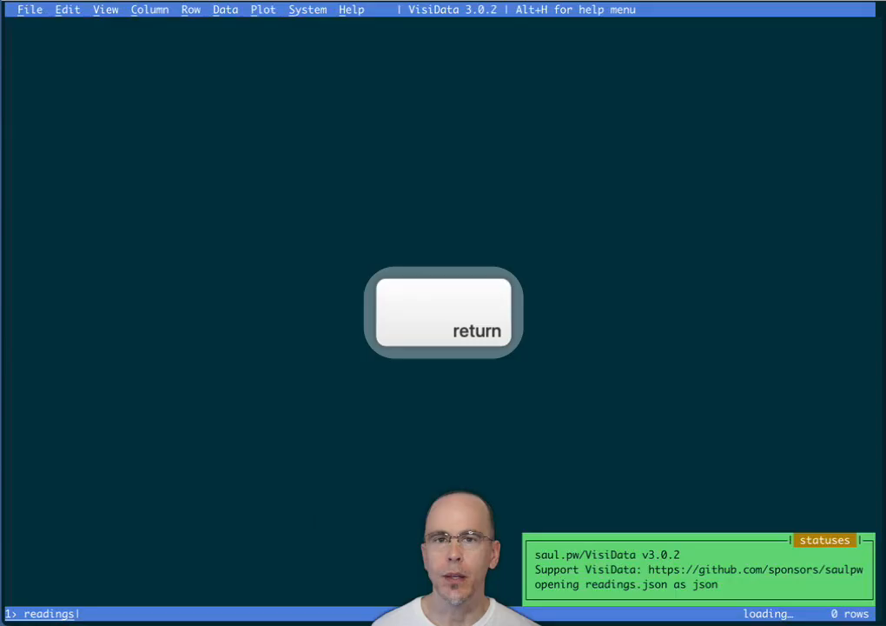
{"action": "key", "text": "Return"}
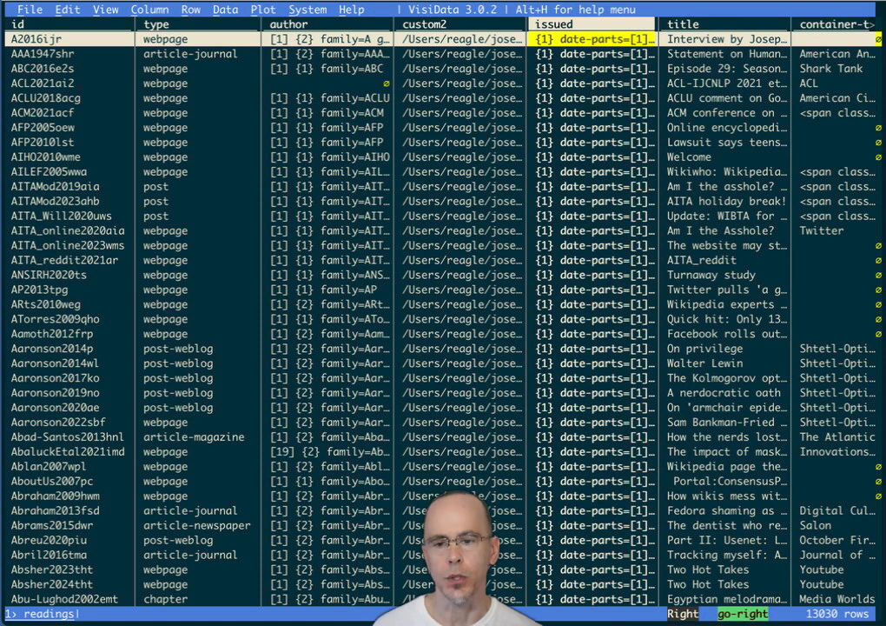
Expand issued into date parts, split them into year, month and day columns, and widen year.
{"action": "key", "text": "shift+-"}
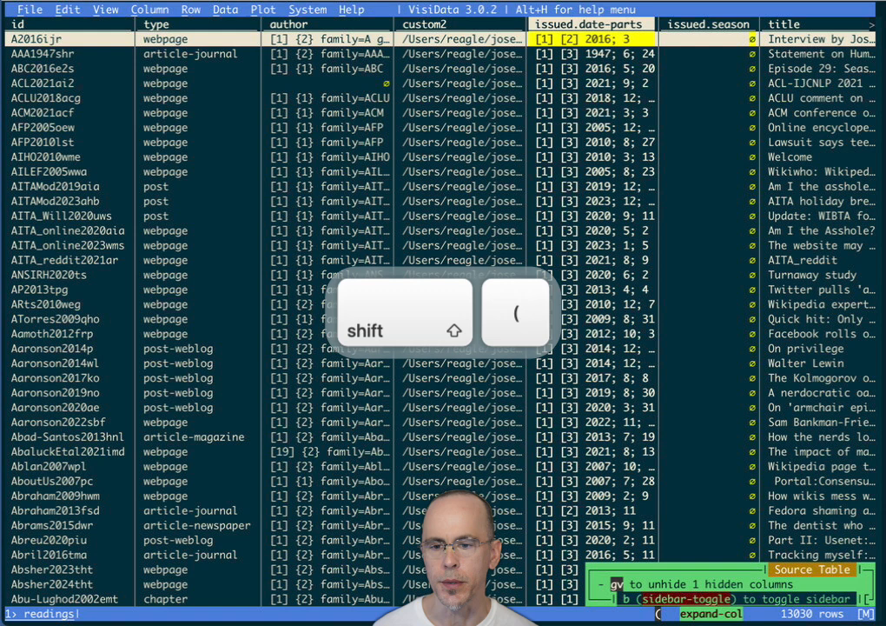
{"action": "key", "text": "("}
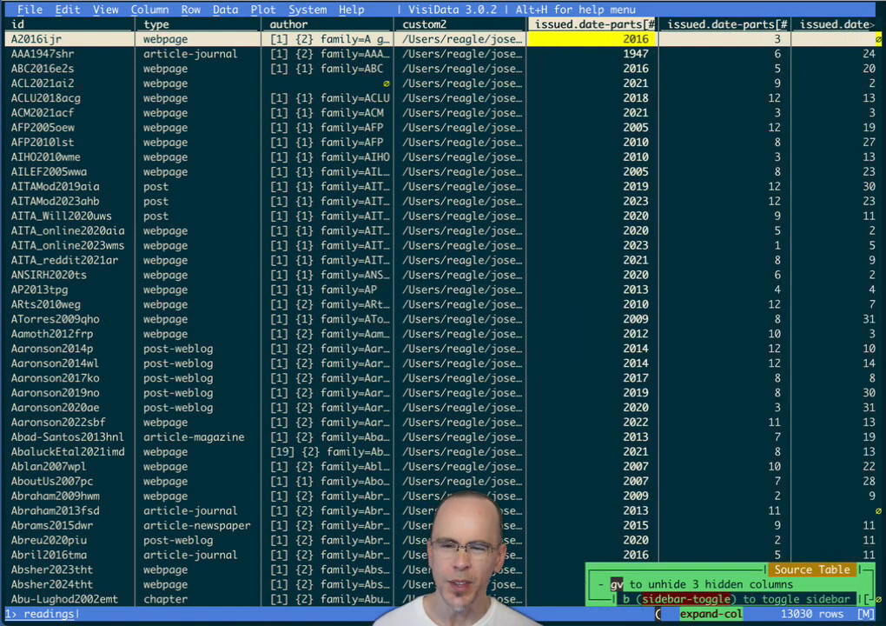
{"action": "key", "text": "shift+-"}
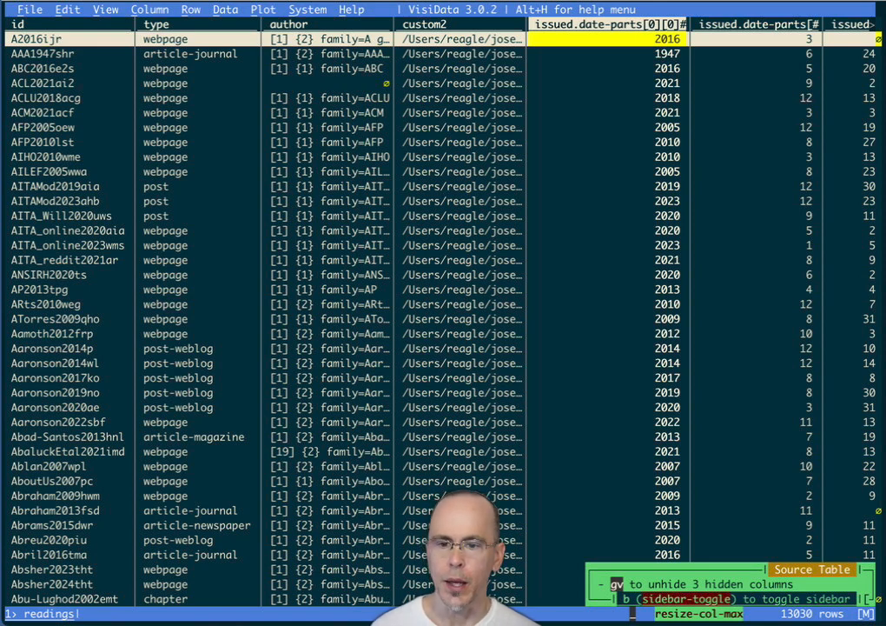
{"action": "key", "text": "space"}
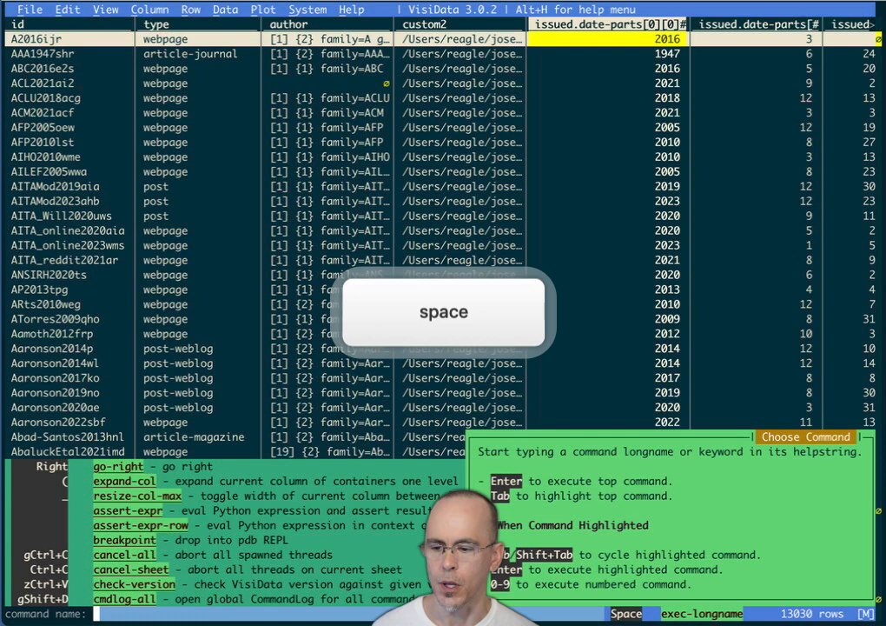
Run clean-names so every column name becomes underscore style.
{"action": "type", "text": "clean"}
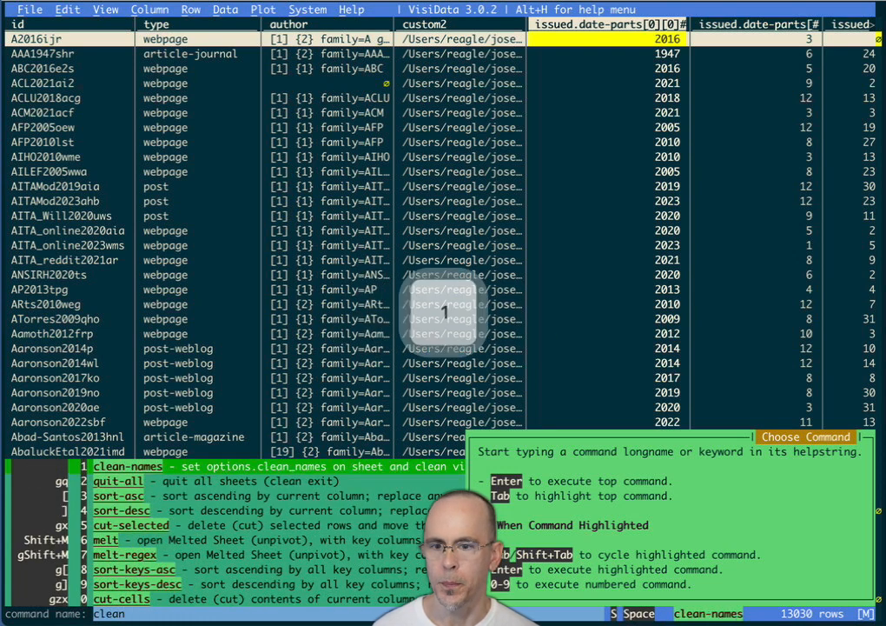
{"action": "key", "text": "Enter"}
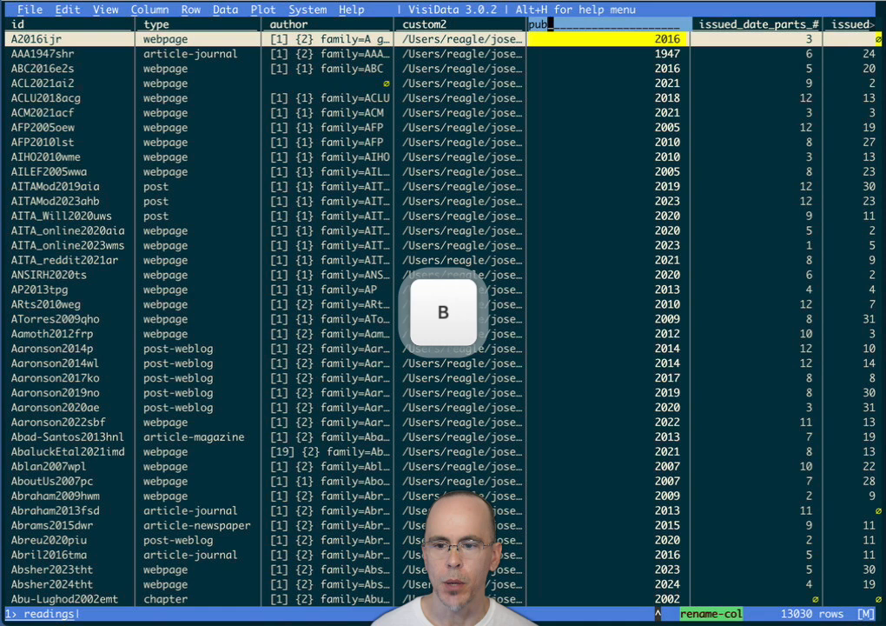
Rename the year column pubyear, split accessed dates into parts, and begin renaming its year column.
{"action": "key", "text": "delete"}
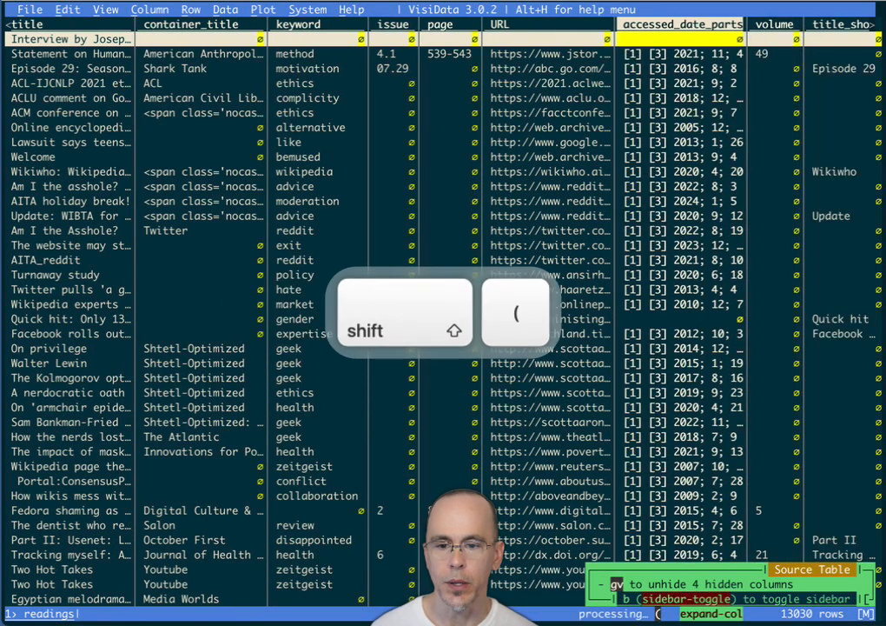
{"action": "key", "text": "shift+("}
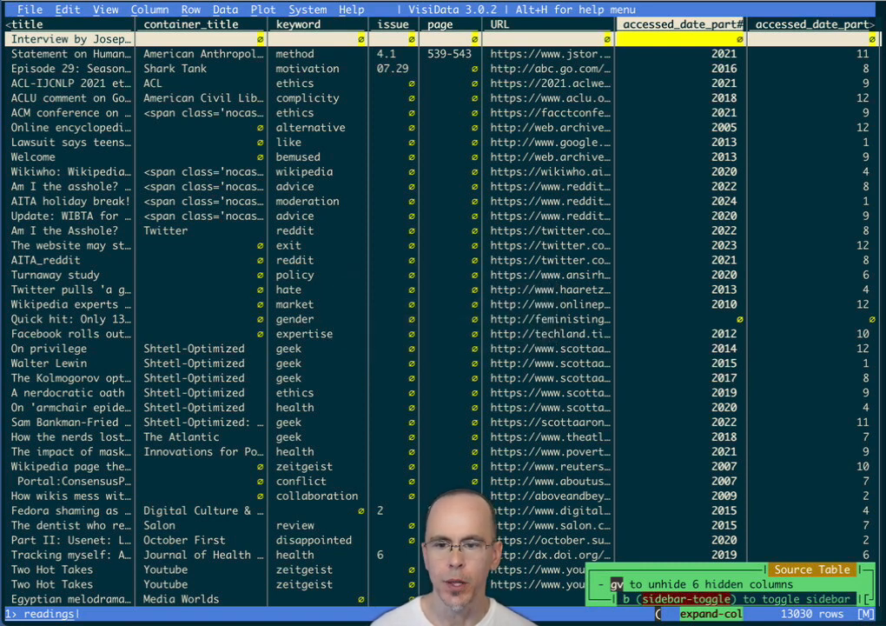
{"action": "key", "text": "Return"}
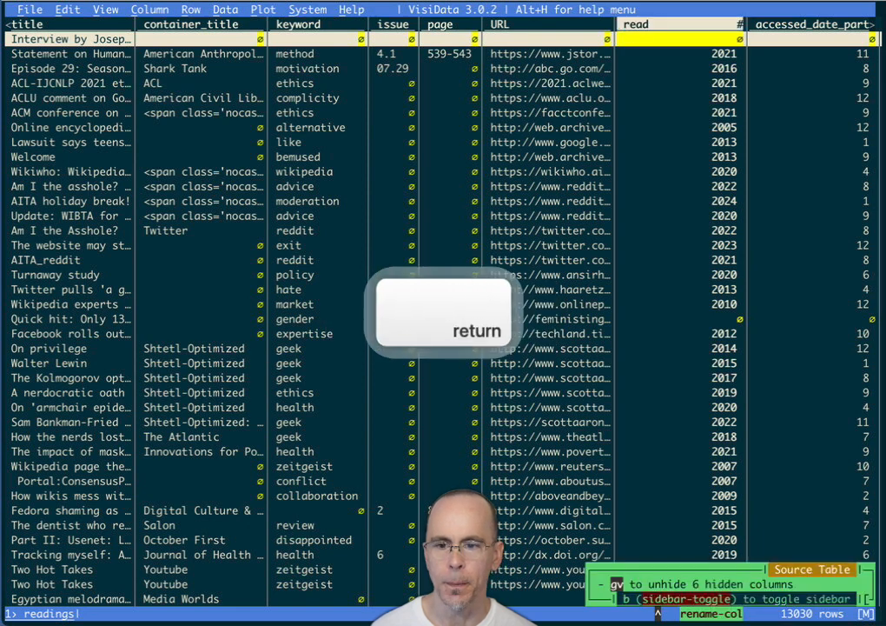
Confirm the name read and slide that column beside pubyear.
{"action": "key", "text": "Return"}
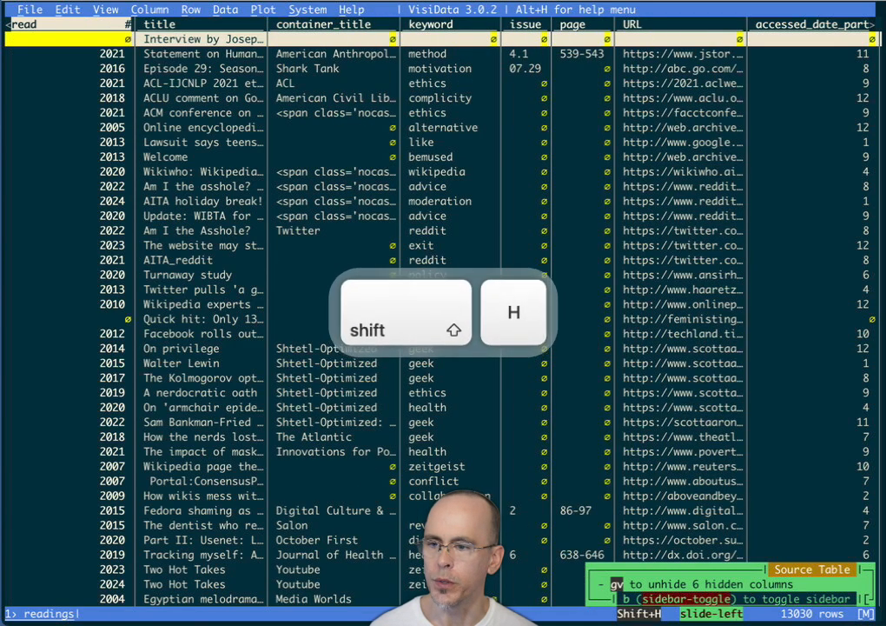
{"action": "key", "text": "shift+h"}
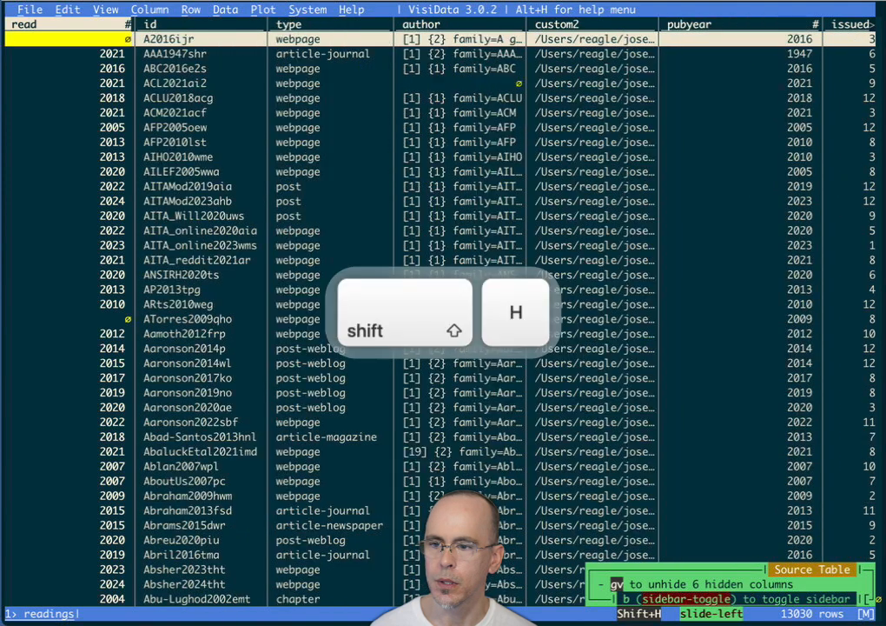
{"action": "key", "text": "shift+H"}
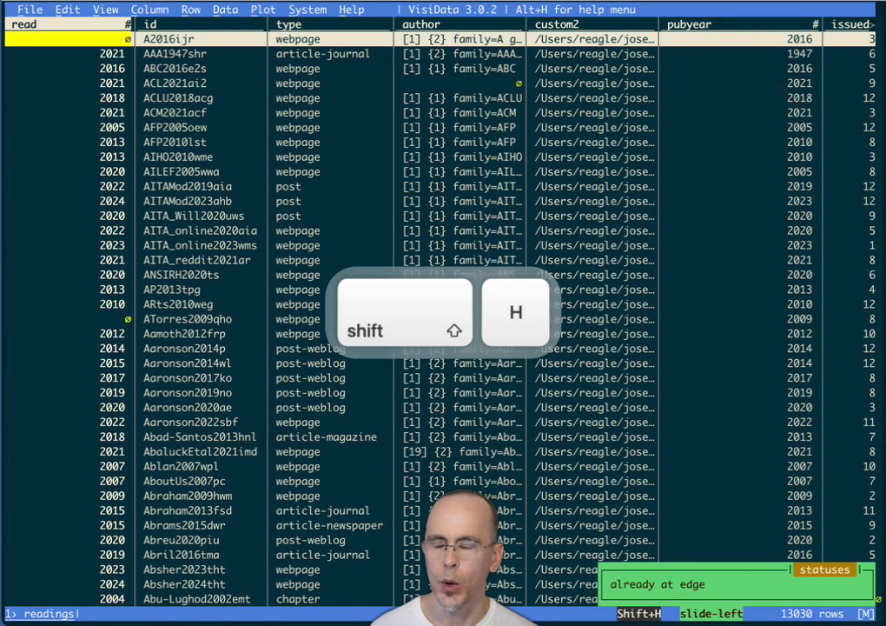
{"action": "key", "text": "Shift+L"}
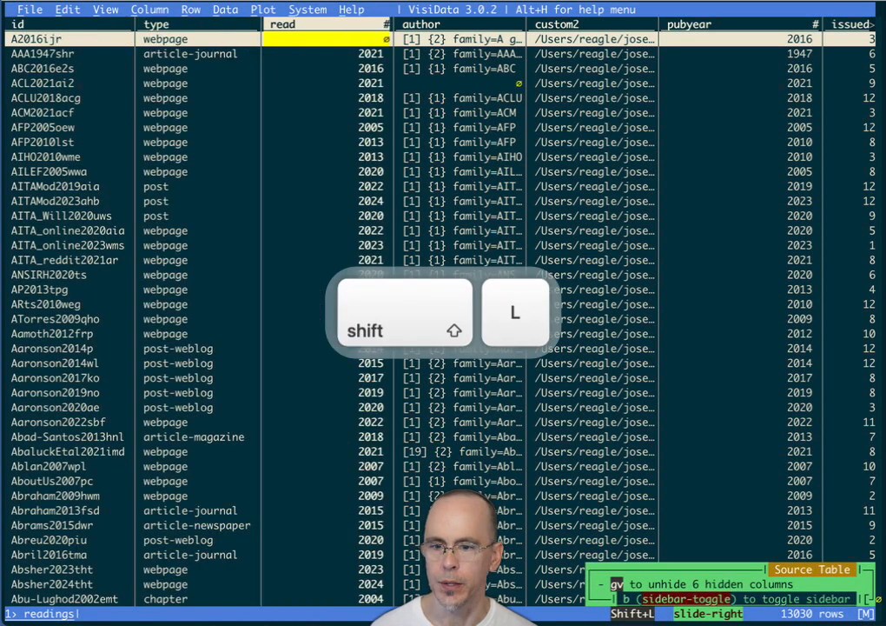
{"action": "key", "text": "Shift+L"}
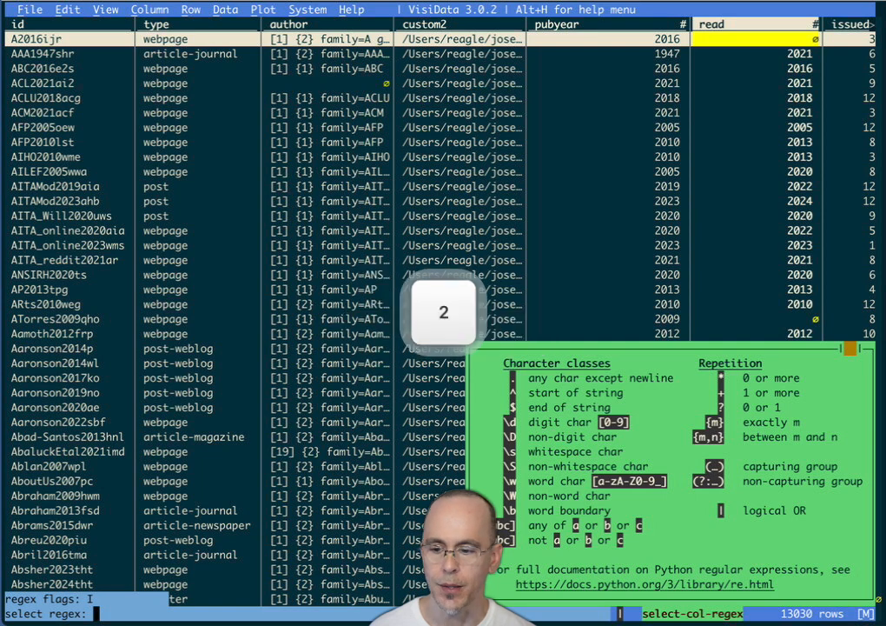
{"action": "key", "text": "Return"}
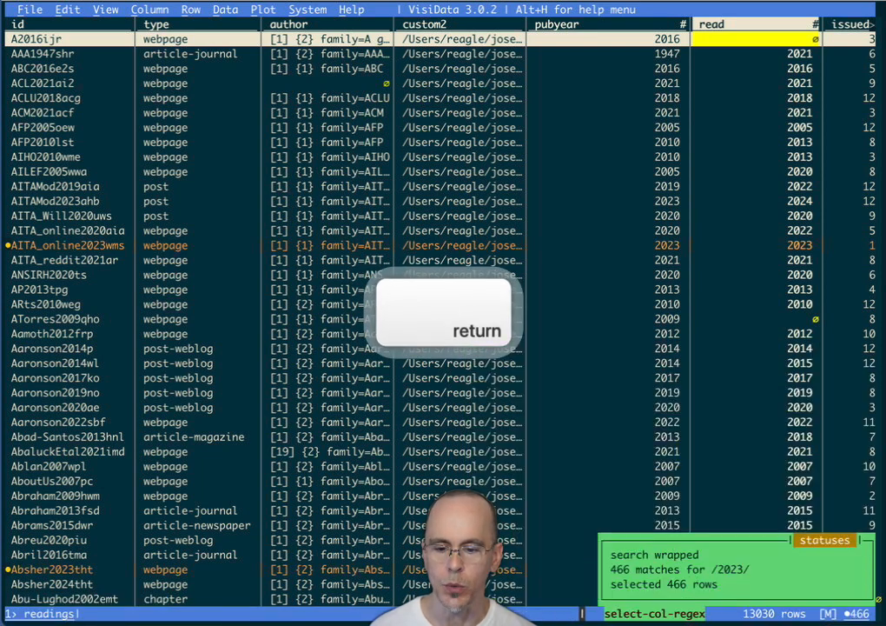
{"action": "key", "text": "Return"}
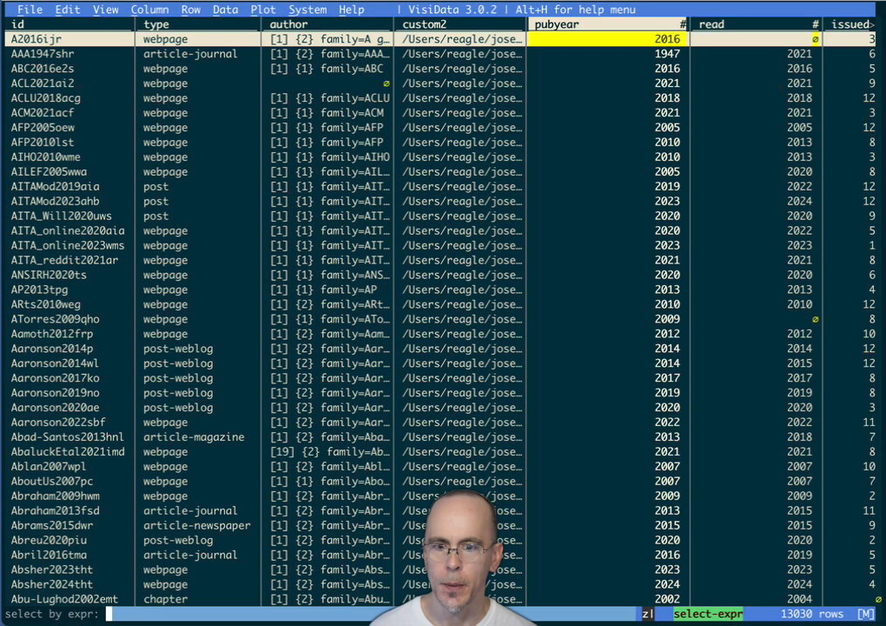
Select rows with read == 2023 and pubyear < 1800, yielding three records.
{"action": "type", "text": "read ="}
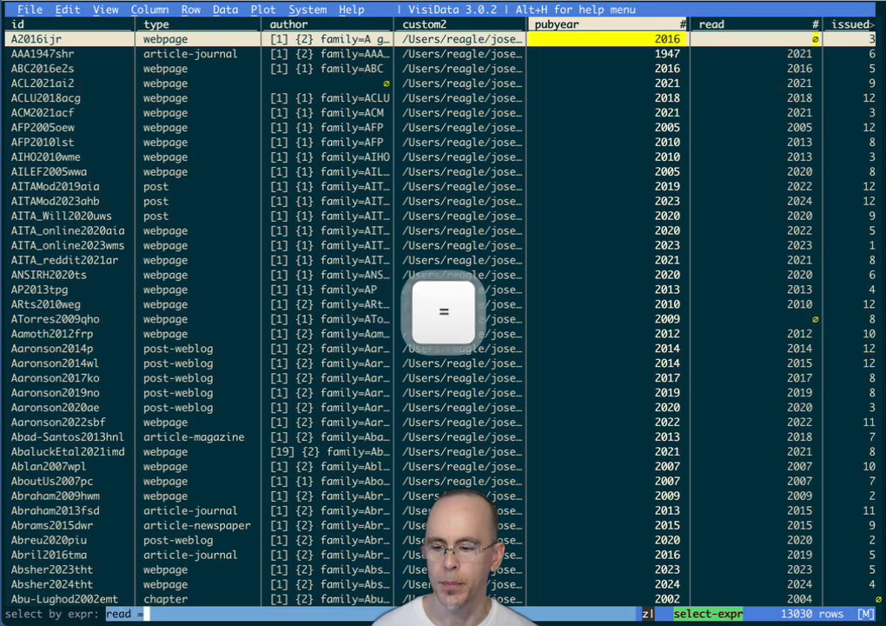
{"action": "type", "text": "= 2023 and pubyear < 1800"}
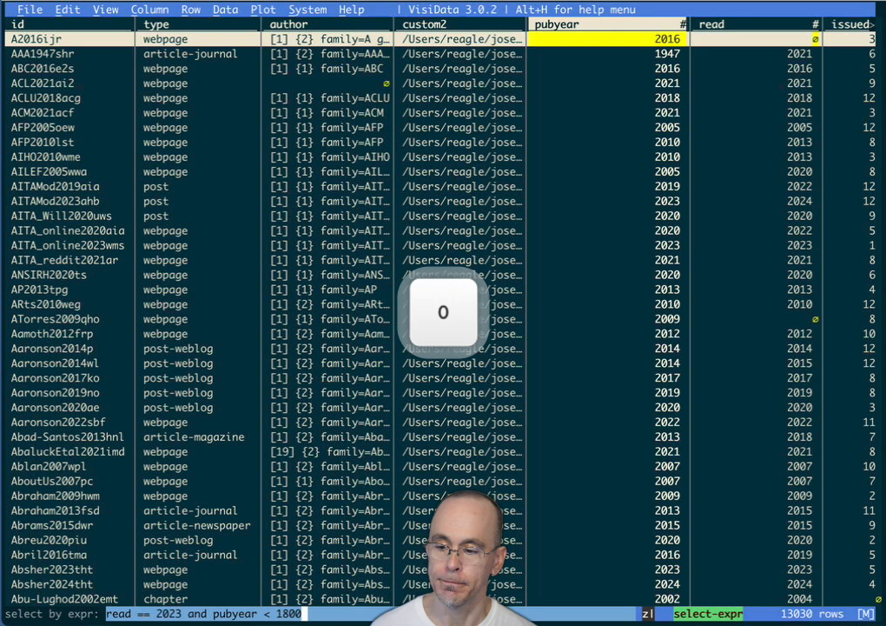
{"action": "key", "text": "Return"}
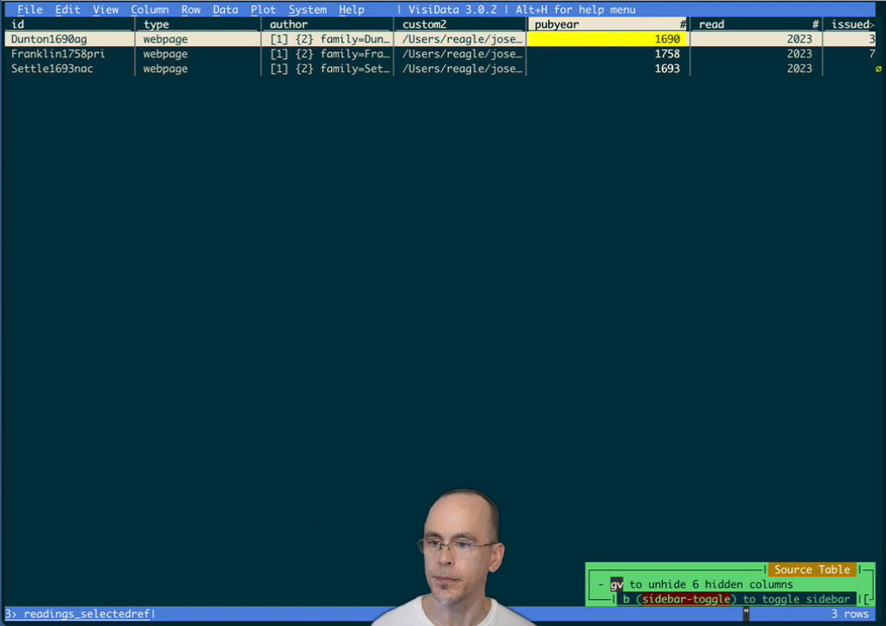
View the full 12-field Dunton1690ag Athenian Gazette record and browse its author, issue and URL fields.
{"action": "key", "text": "Return"}
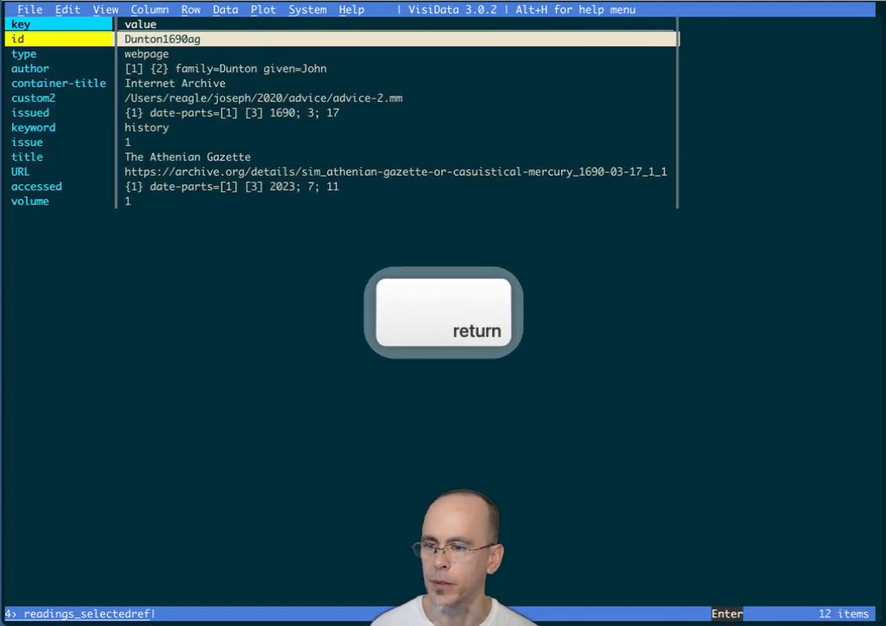
{"action": "key", "text": "Down"}
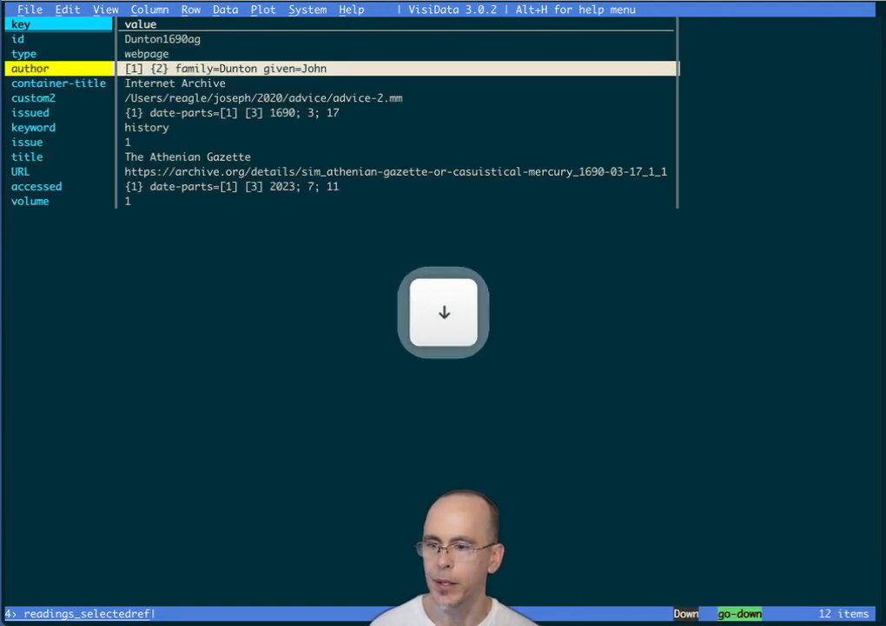
{"action": "key", "text": "Down"}
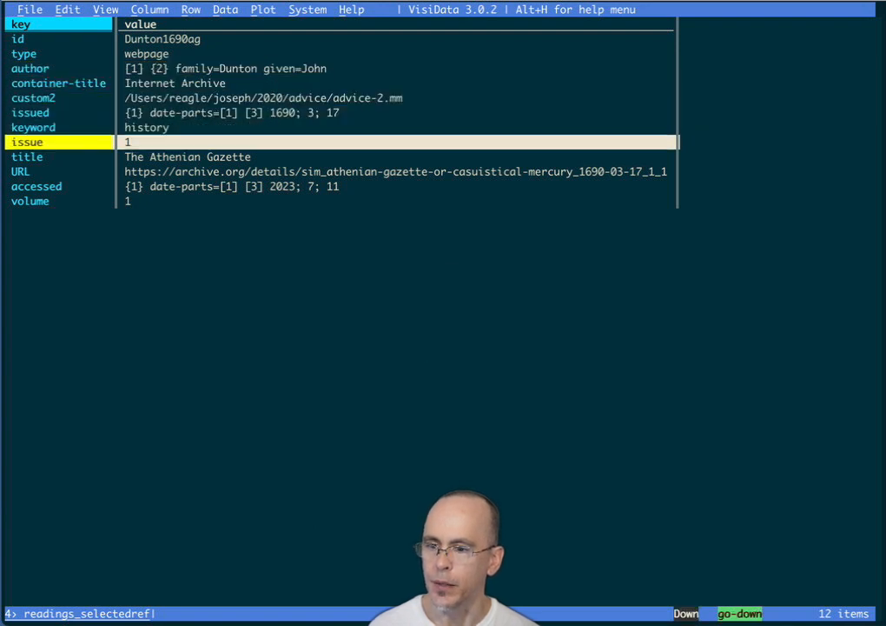
{"action": "key", "text": "Down"}
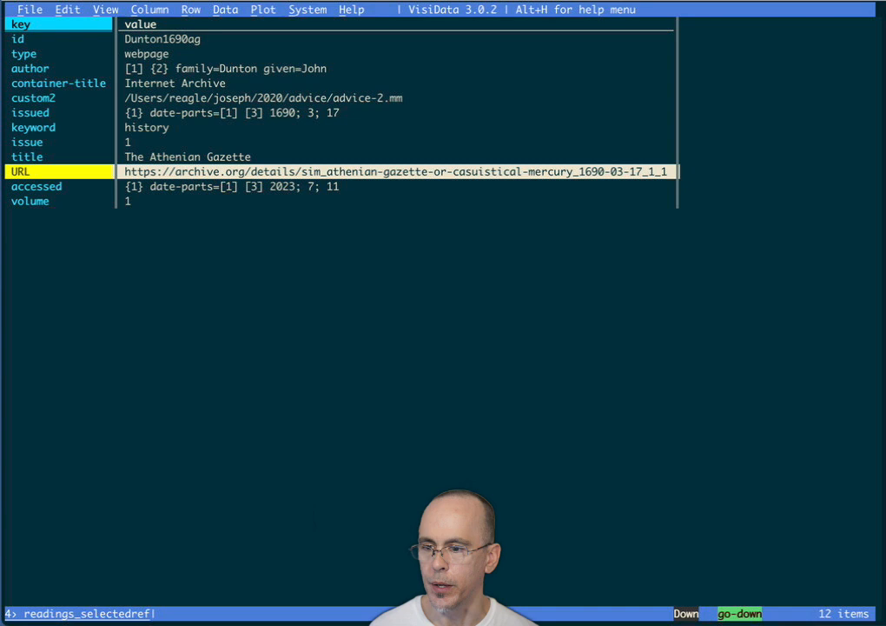
{"action": "key", "text": "Up"}
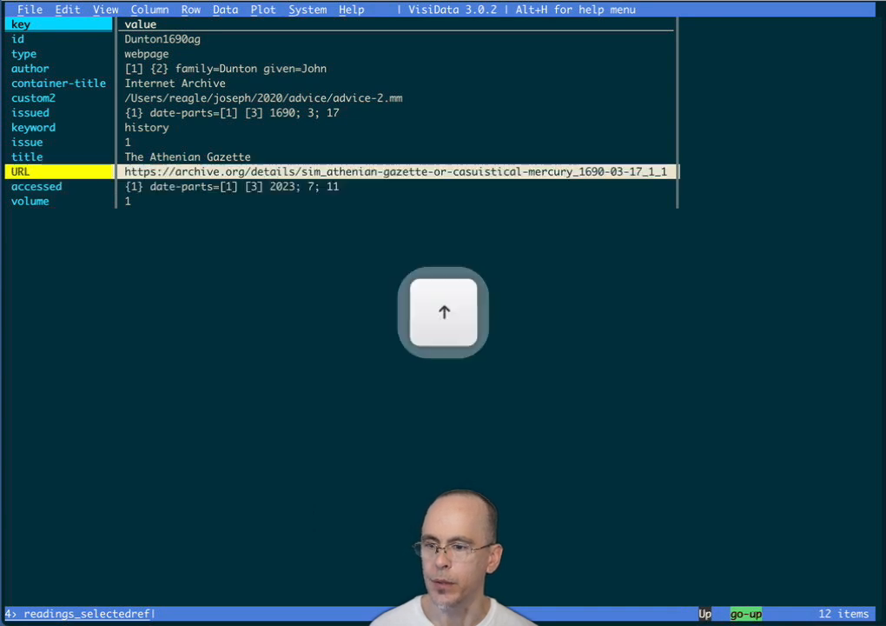
{"action": "key", "text": "up"}
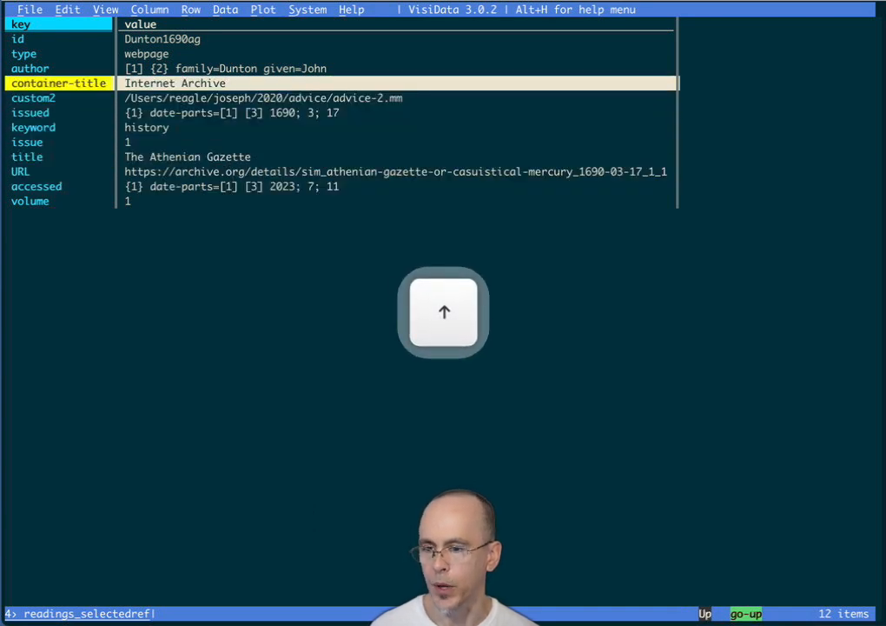